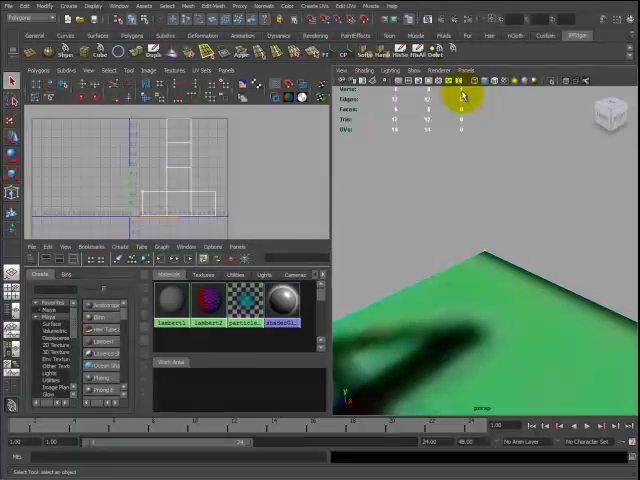
mouse_move(90, 124)
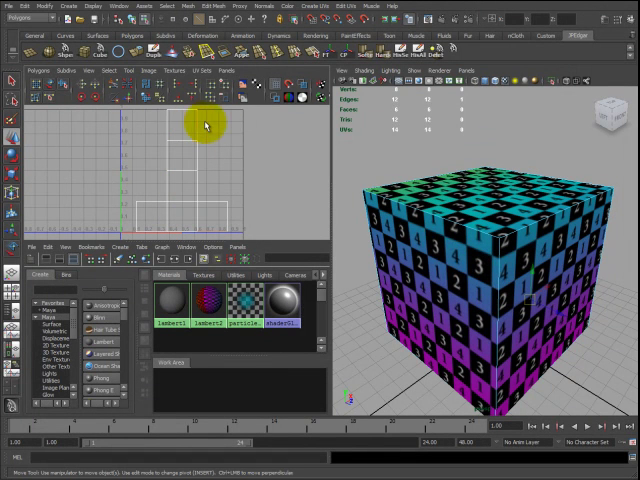
mouse_move(192, 174)
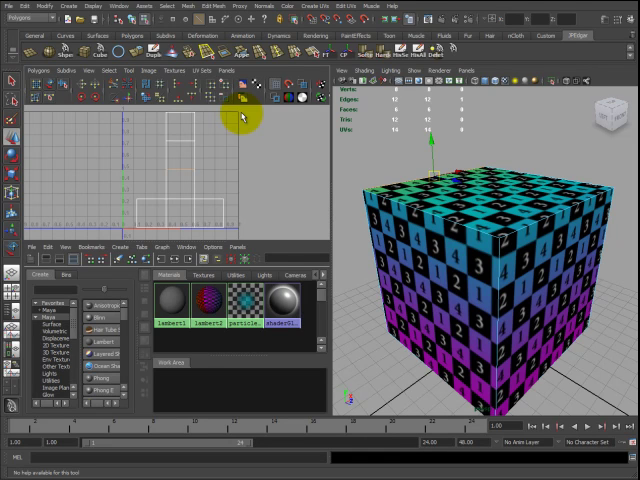
mouse_move(170, 228)
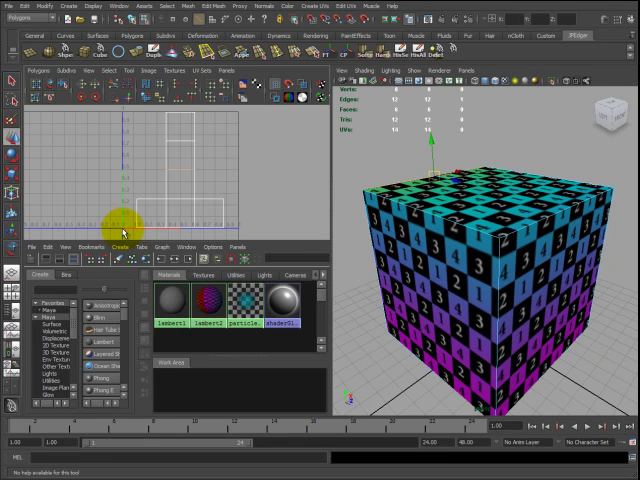
mouse_move(240, 116)
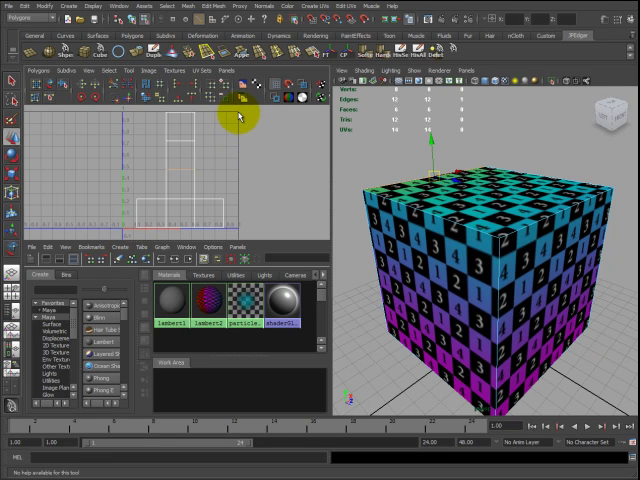
mouse_move(112, 228)
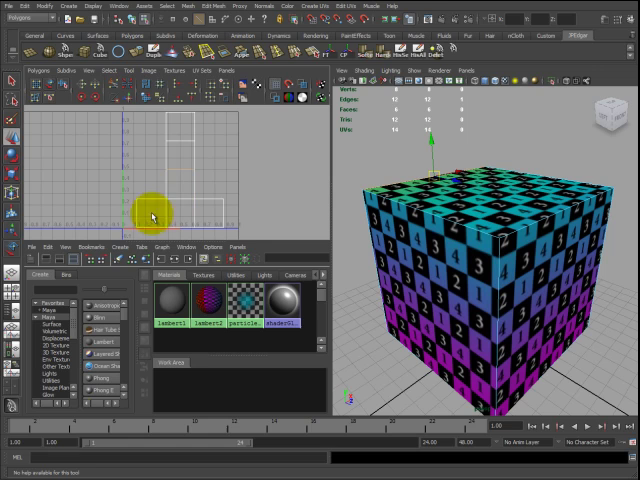
mouse_move(240, 116)
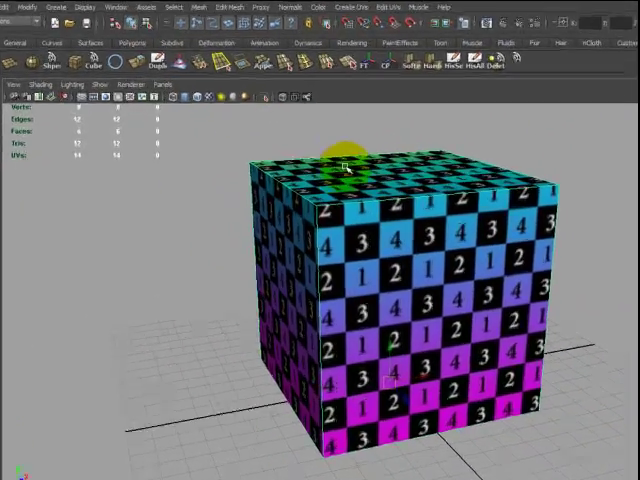
Switch to a two-pane layout with the Outliner beside the textured cube's viewport via Window > Rendering Editors
left_click(112, 8)
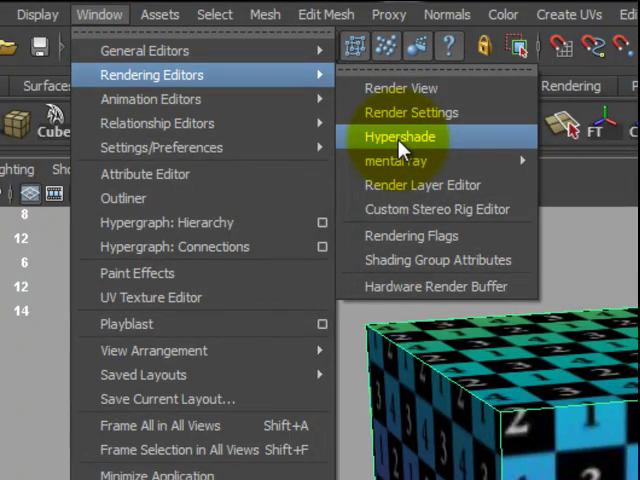
left_click(404, 136)
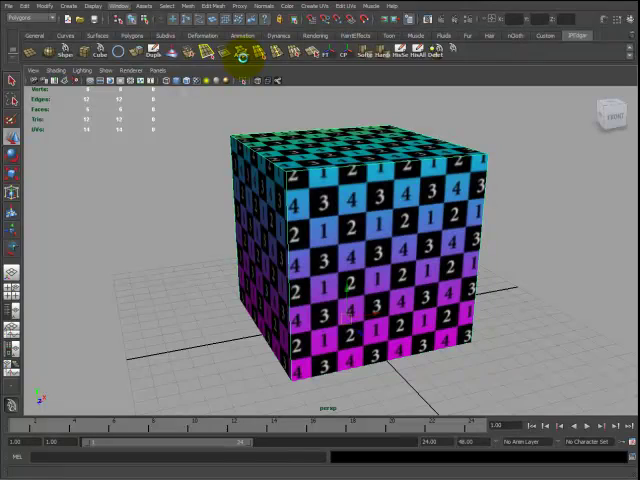
left_click(232, 48)
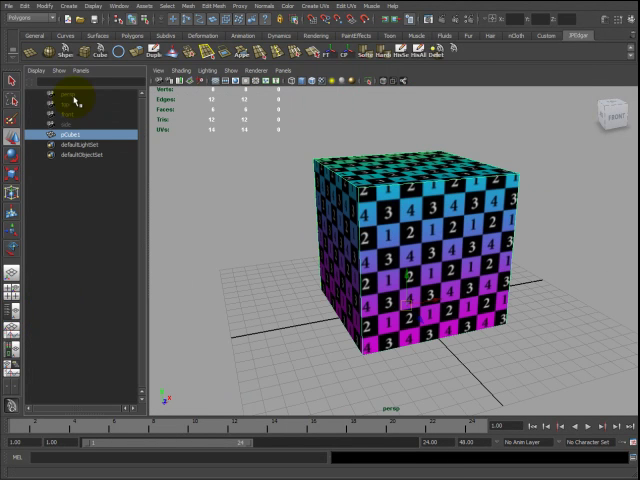
mouse_move(334, 178)
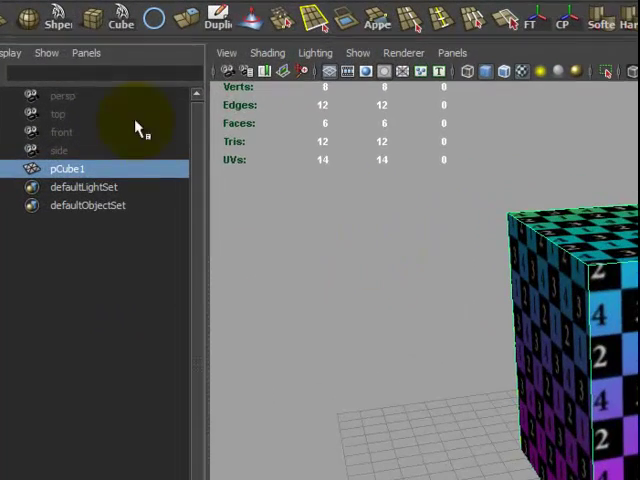
Show the Hypershade shading editor in the left pane via Panels > Panel
left_click(88, 52)
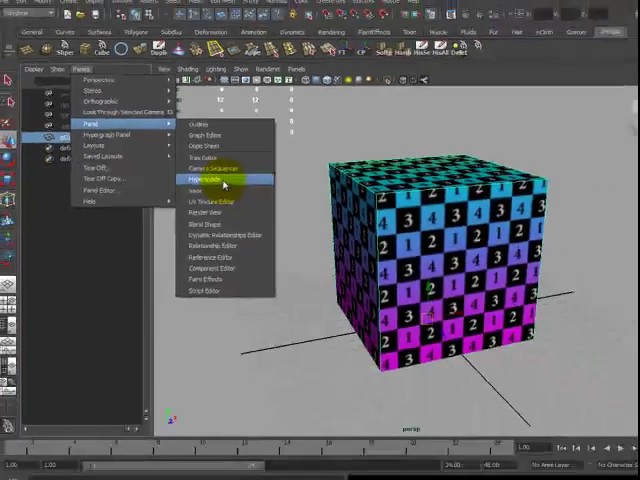
left_click(198, 178)
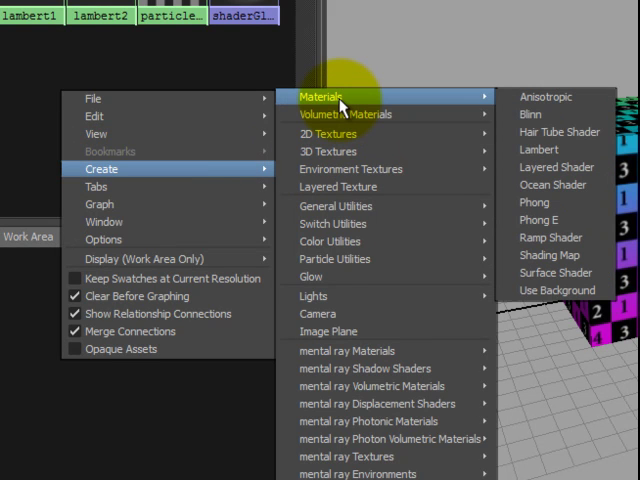
mouse_move(556, 272)
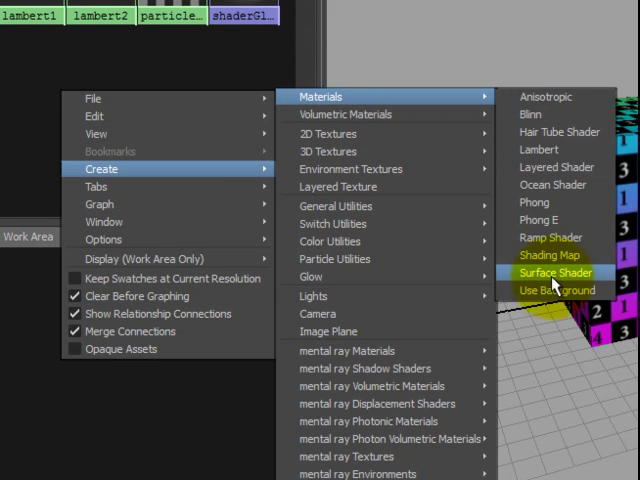
mouse_move(556, 96)
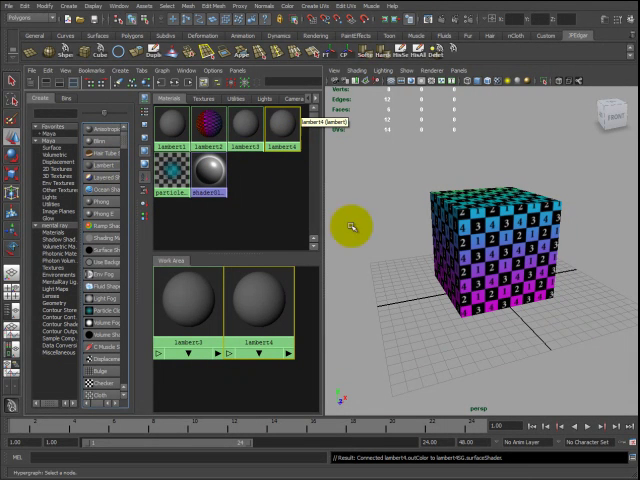
Create a new Lambert material node in the Hypershade work area
left_click(122, 70)
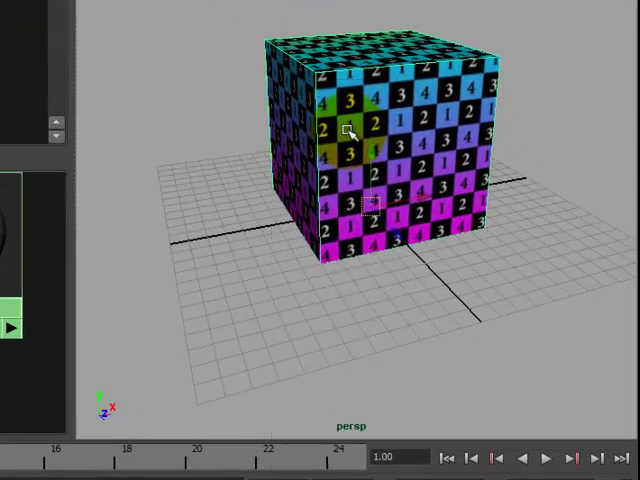
Select the cube from its right-click menu to show pCubeShape1 in the Attribute Editor
right_click(344, 132)
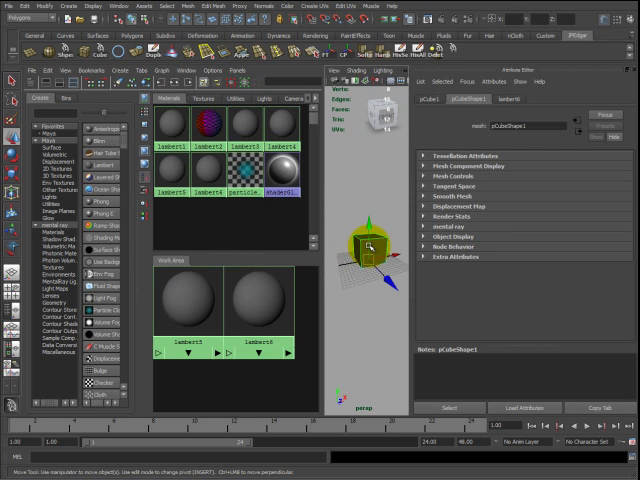
Assign an existing Lambert material to the cube from its Assign Existing Material list
left_click(208, 128)
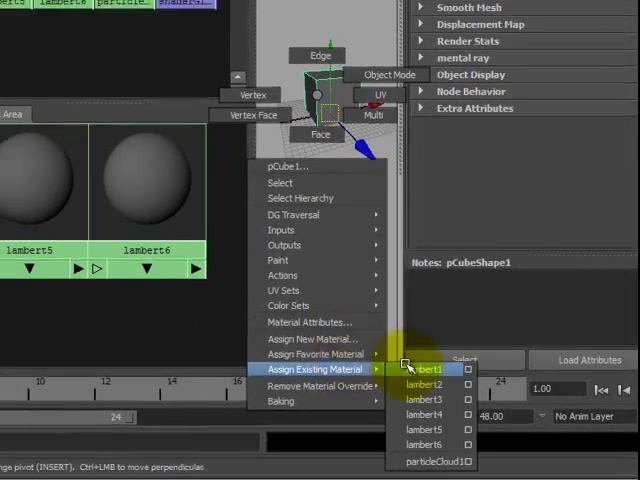
left_click(422, 364)
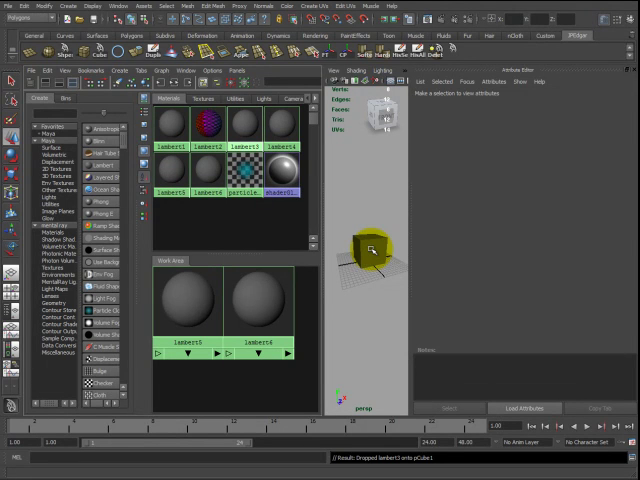
left_click(372, 250)
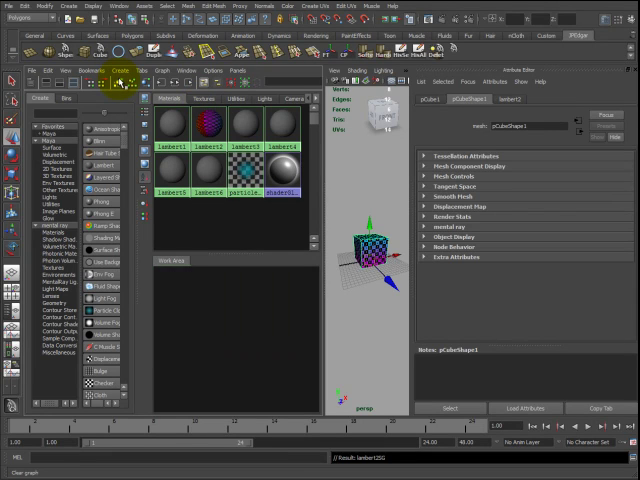
mouse_move(184, 224)
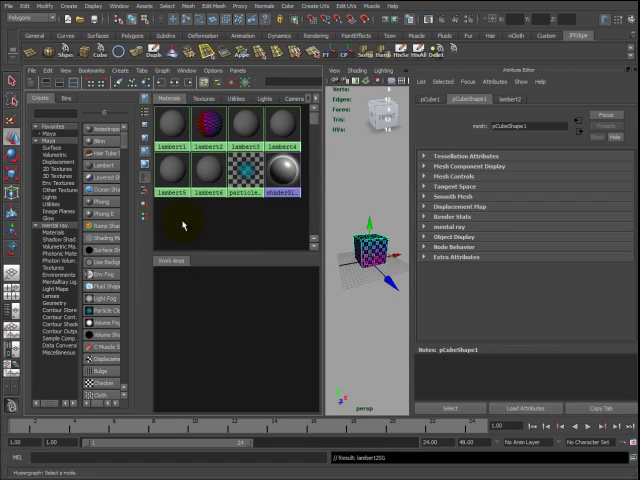
Create a Lambert for the cube and a File texture node, showing its blank Image Name attributes
left_click(248, 128)
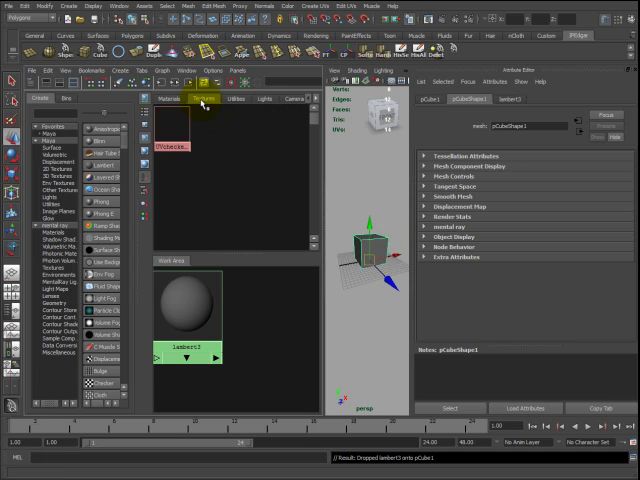
left_click(196, 98)
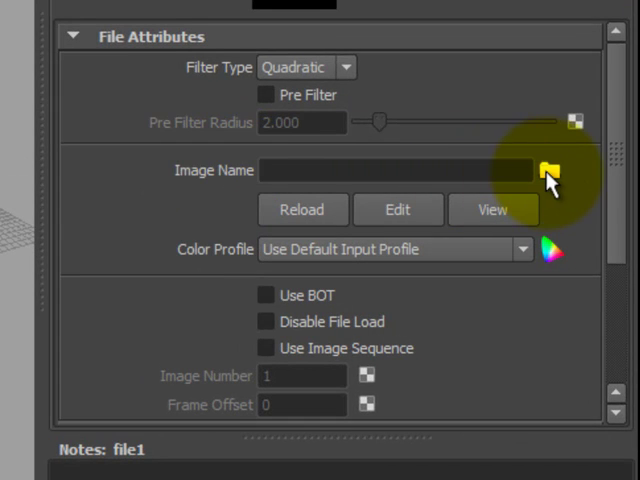
Browse from the file node's Image Name to the folder holding the UV checker image and load it
left_click(548, 168)
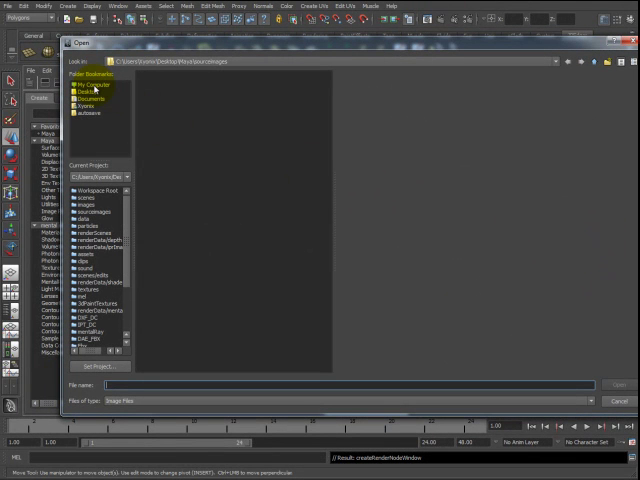
left_click(86, 90)
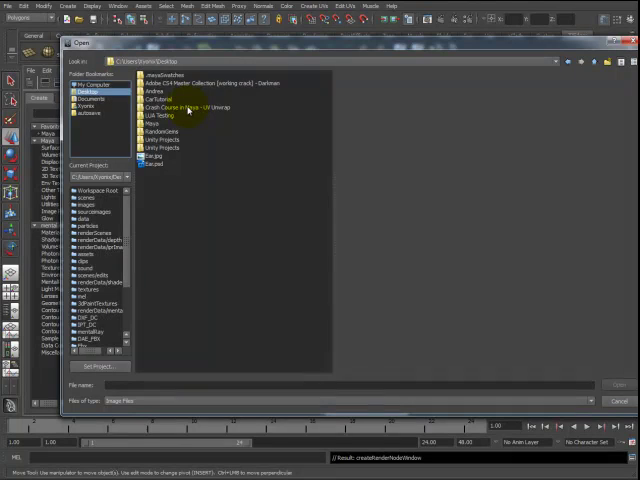
double_click(180, 108)
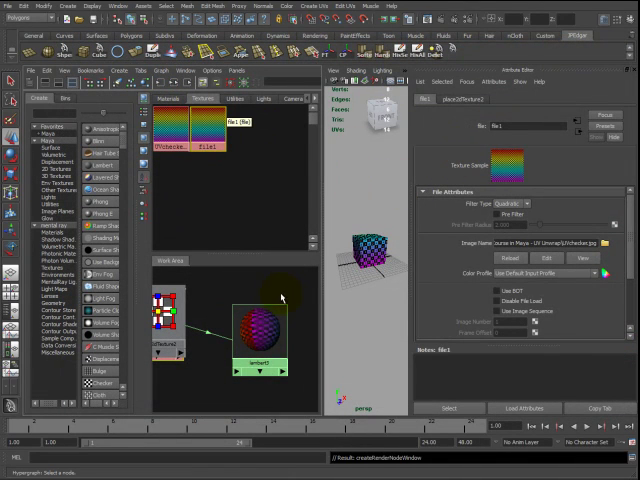
left_click(172, 320)
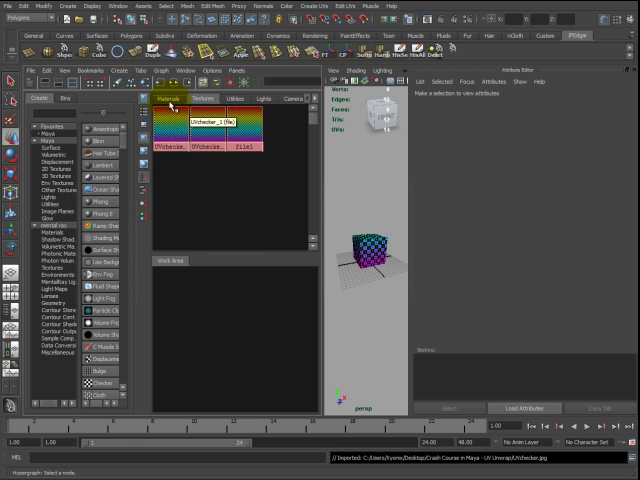
Drag the checker file texture onto lambert4 in the Materials list to bring up its colour connection choices
left_click(168, 98)
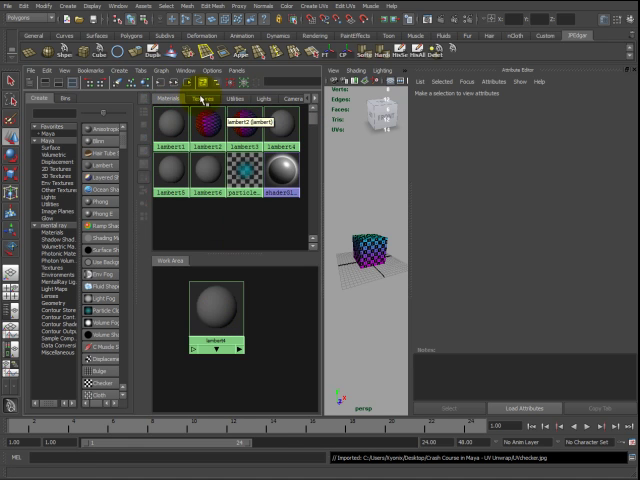
left_click(196, 98)
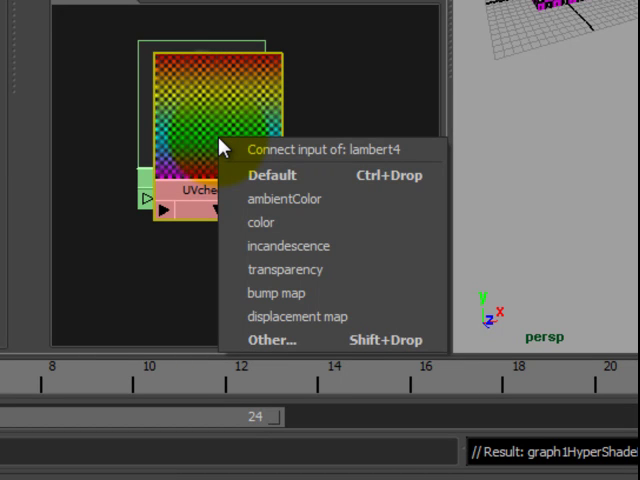
mouse_move(284, 176)
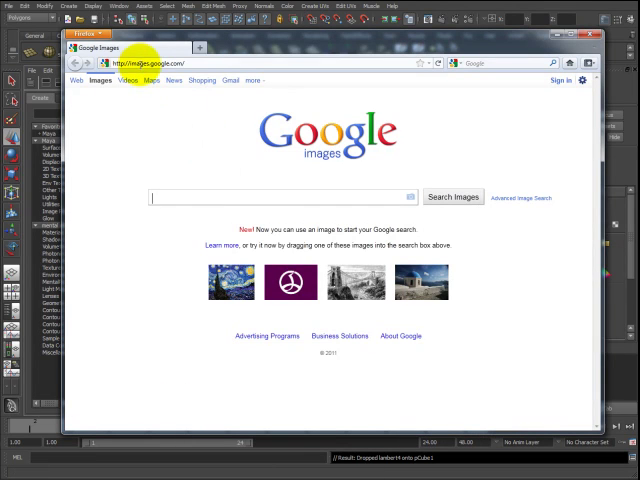
Search Google Images for 'uv checker' to get a grid of checker pattern results
left_click(164, 196)
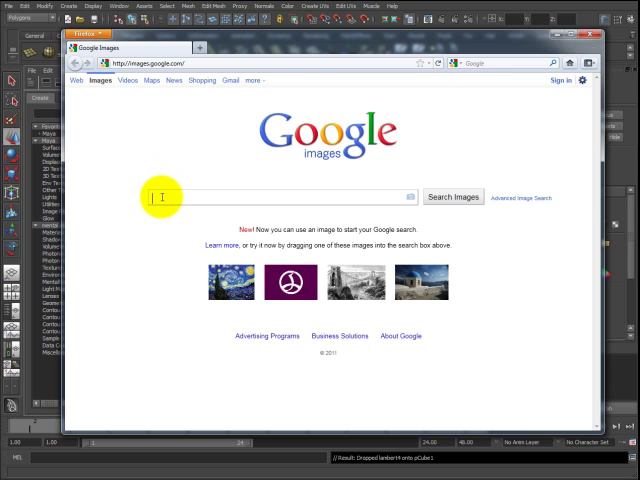
type("uvc")
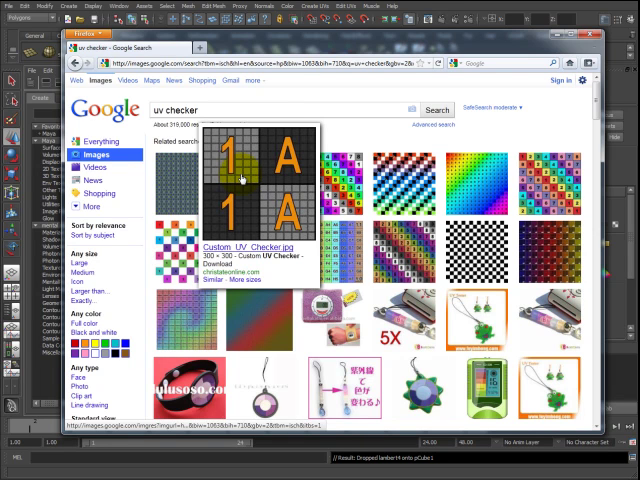
mouse_move(178, 316)
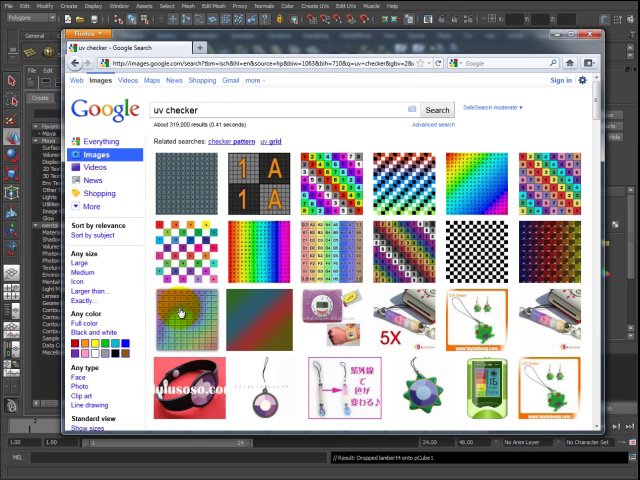
mouse_move(178, 316)
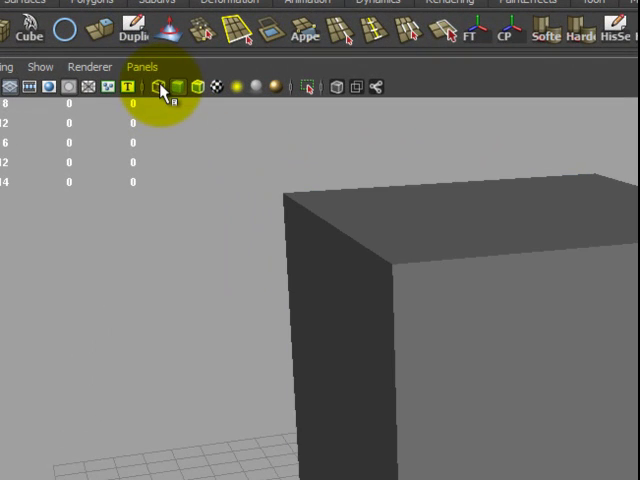
Cycle the viewport through wireframe and smooth shaded to Textured so the numbered checker shows on the cube
left_click(158, 88)
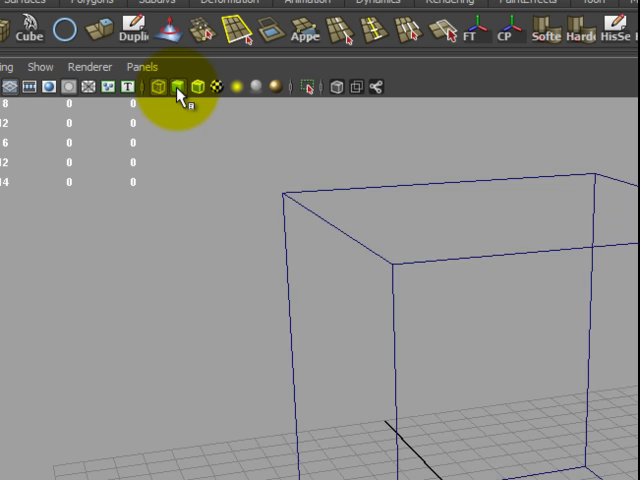
left_click(176, 88)
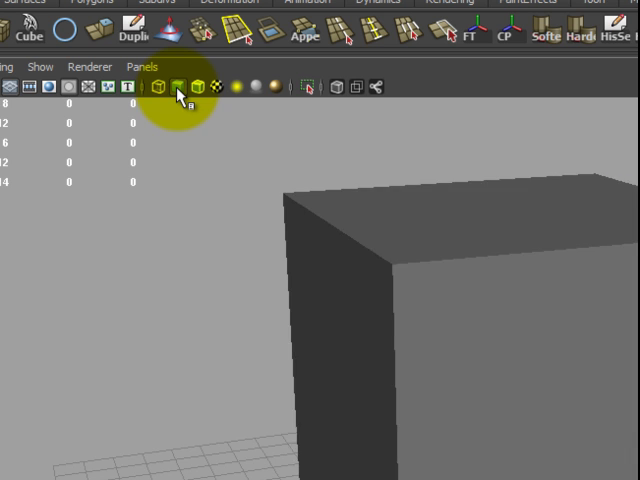
left_click(216, 86)
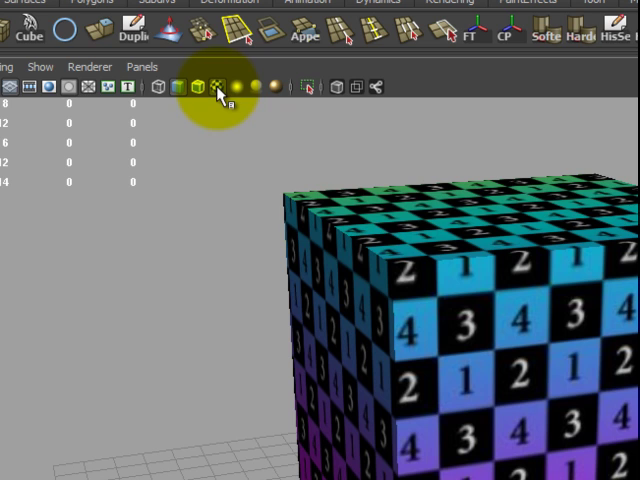
mouse_move(222, 88)
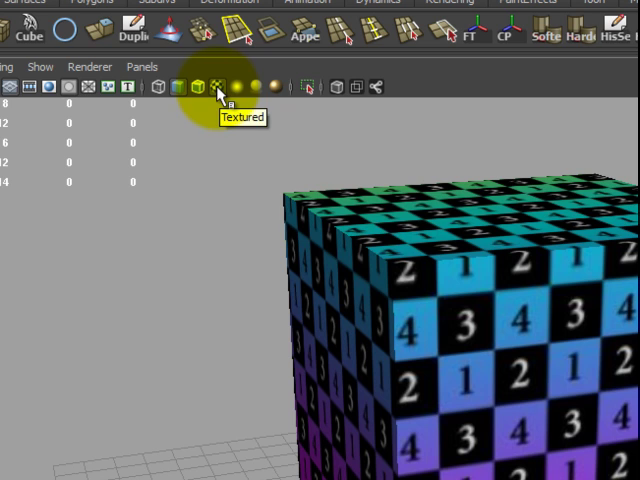